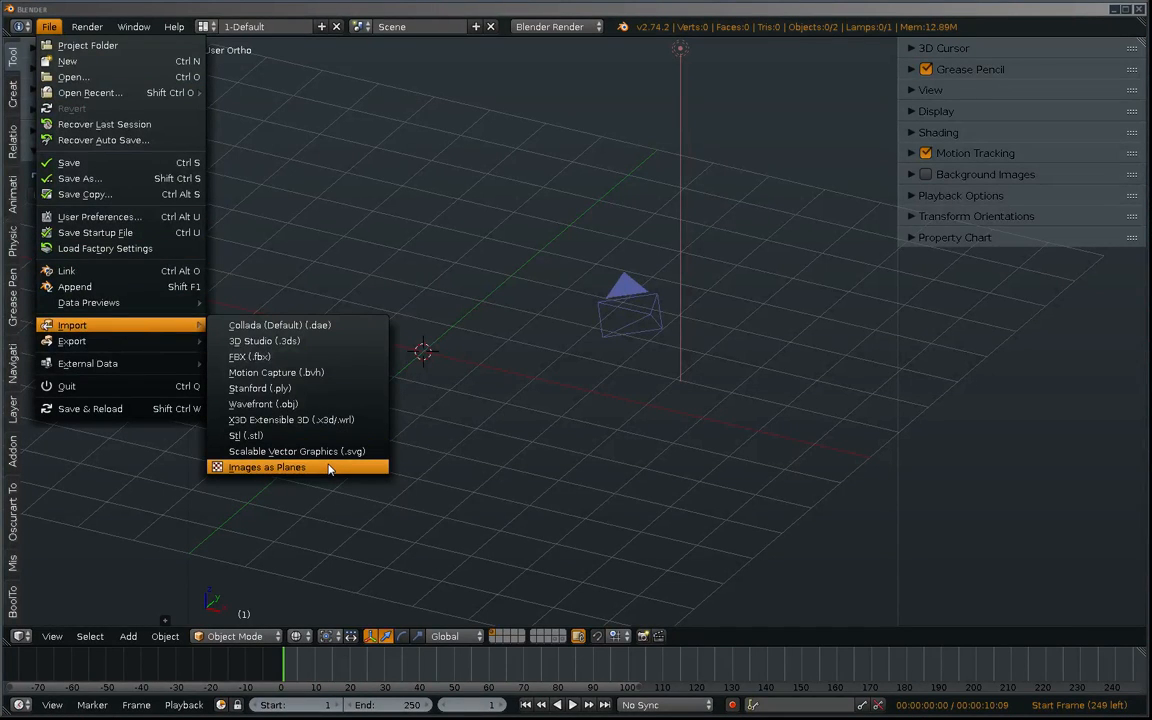
Launch the Images as Planes importer from the File > Import menu
click(267, 467)
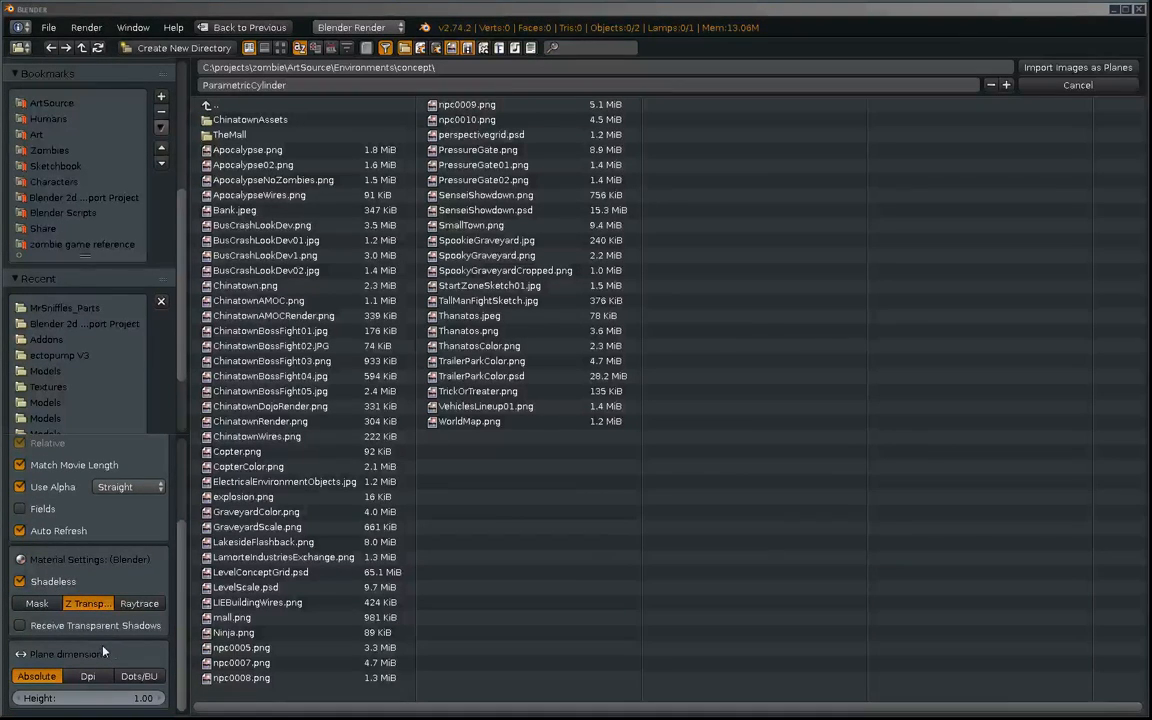
mouse_move(188, 582)
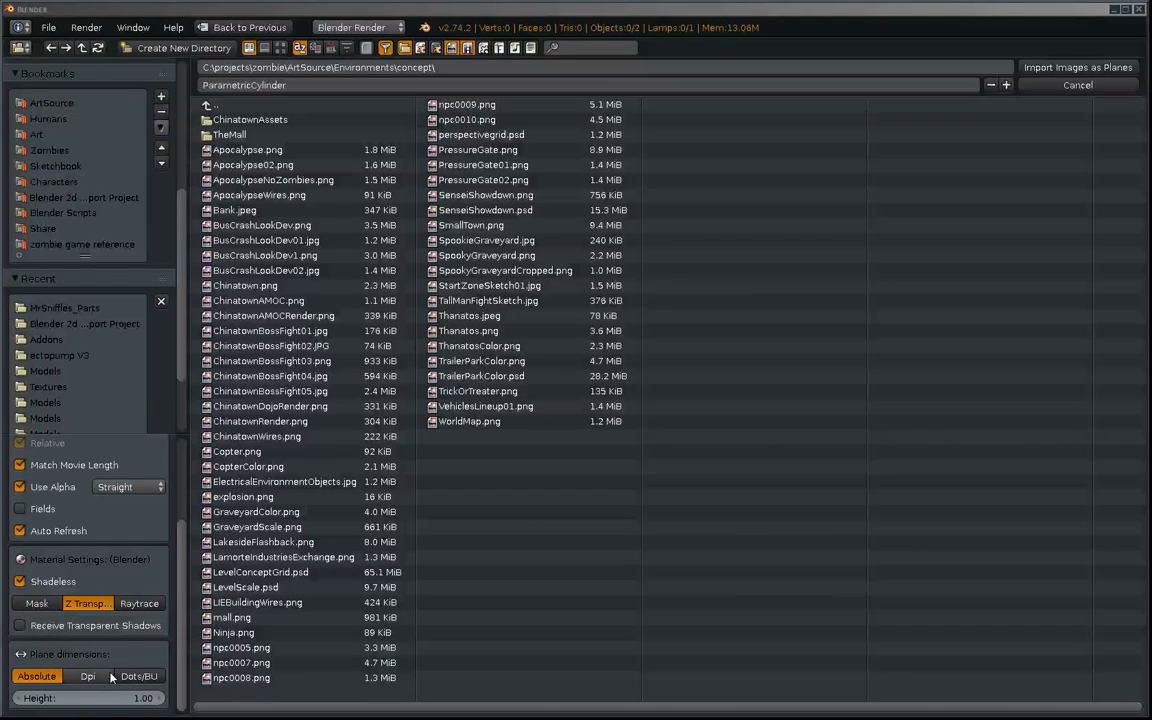
Set the plane dimensions to Dots/BU with a definition of 112
click(138, 676)
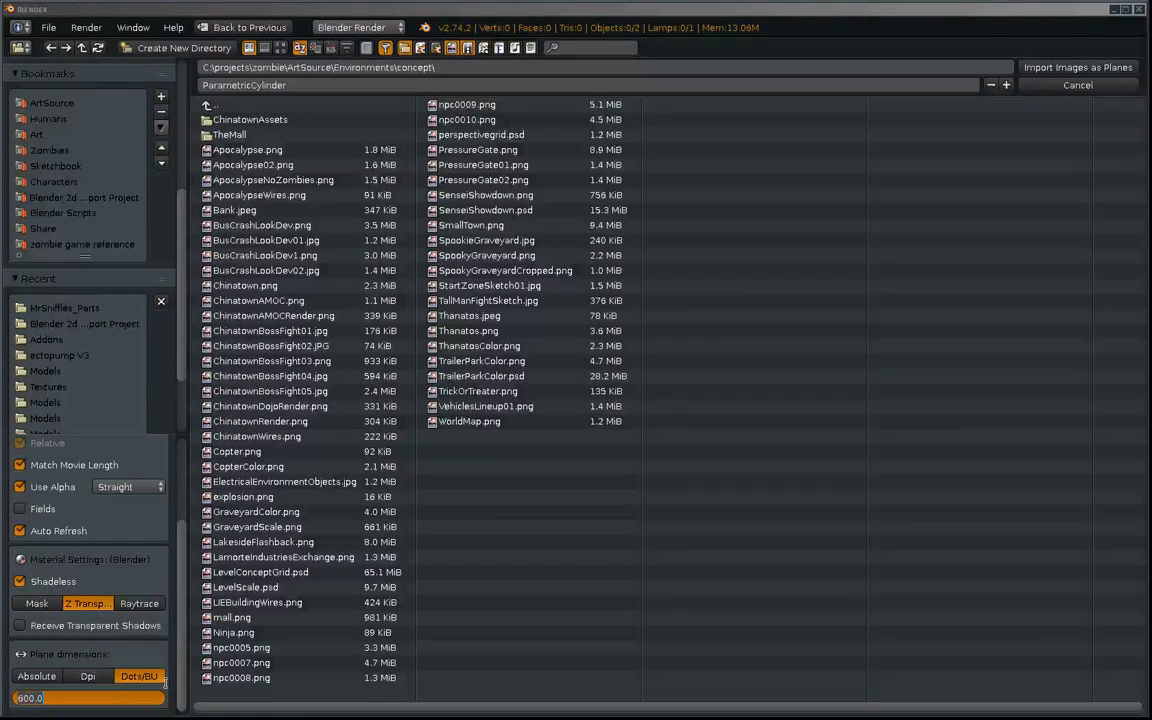
click(139, 675)
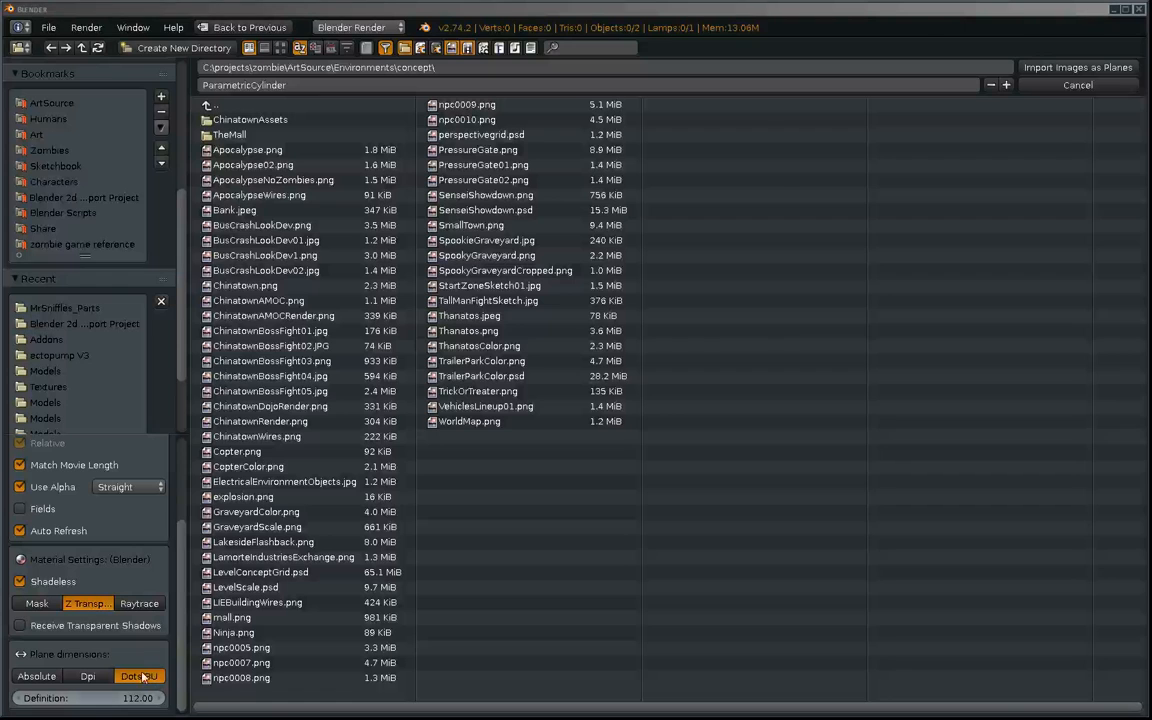
mouse_move(125, 698)
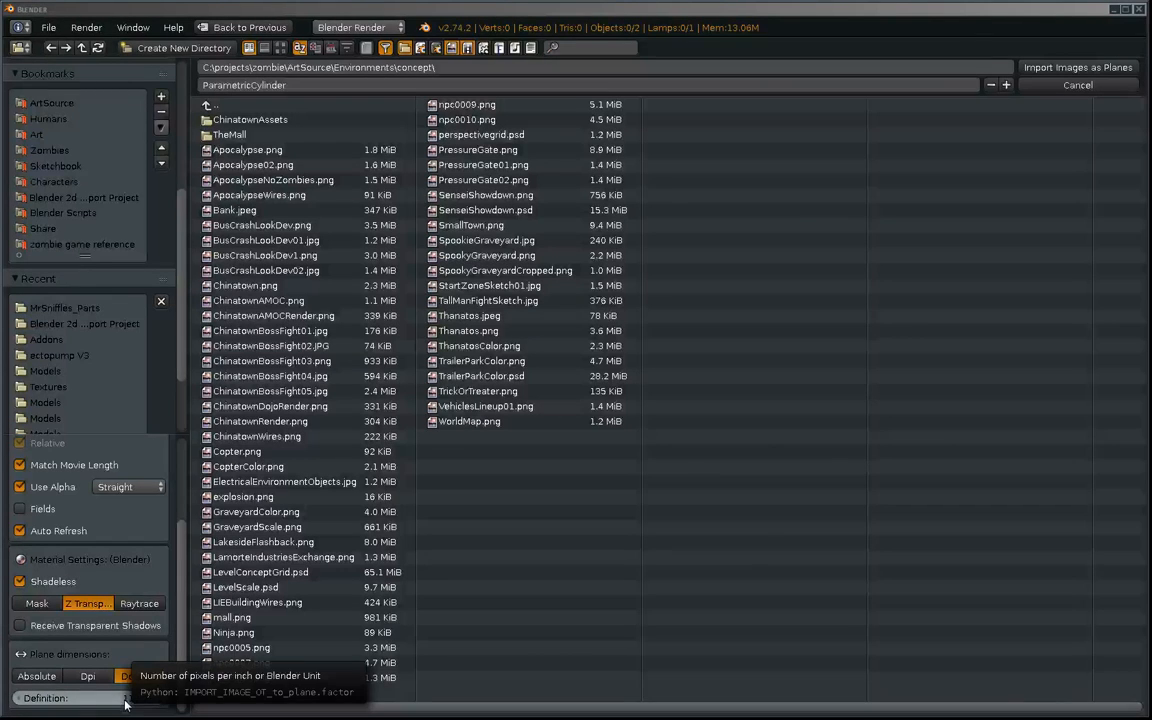
click(139, 676)
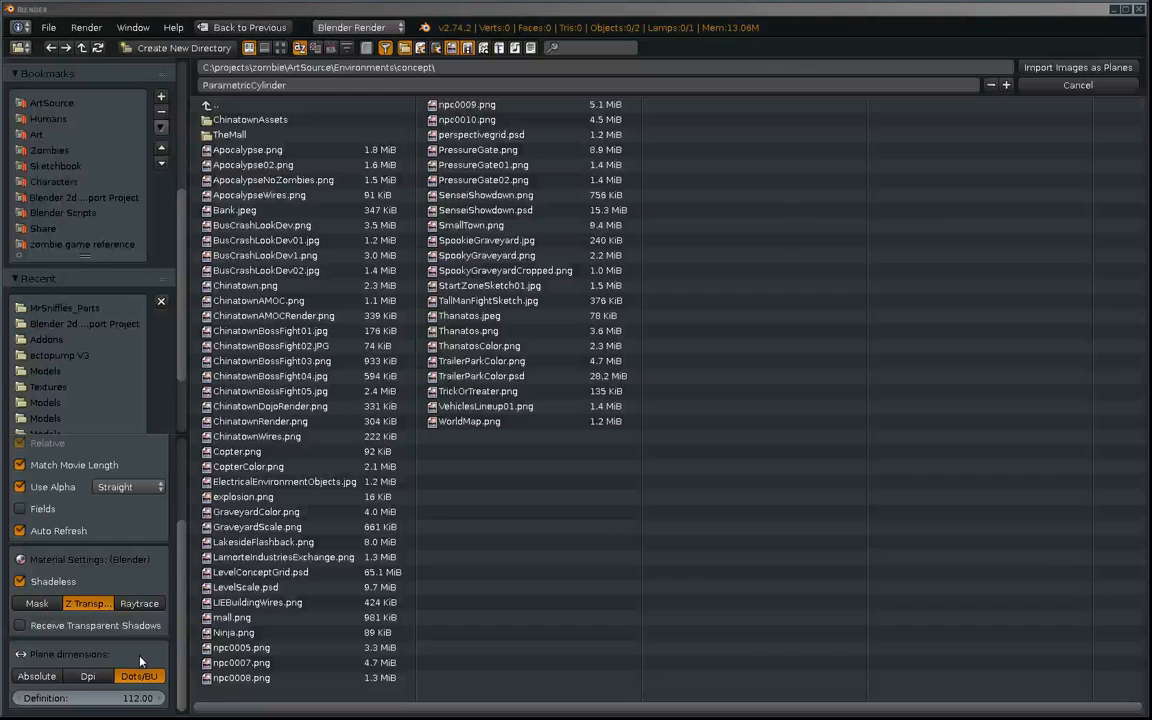
mouse_move(95, 313)
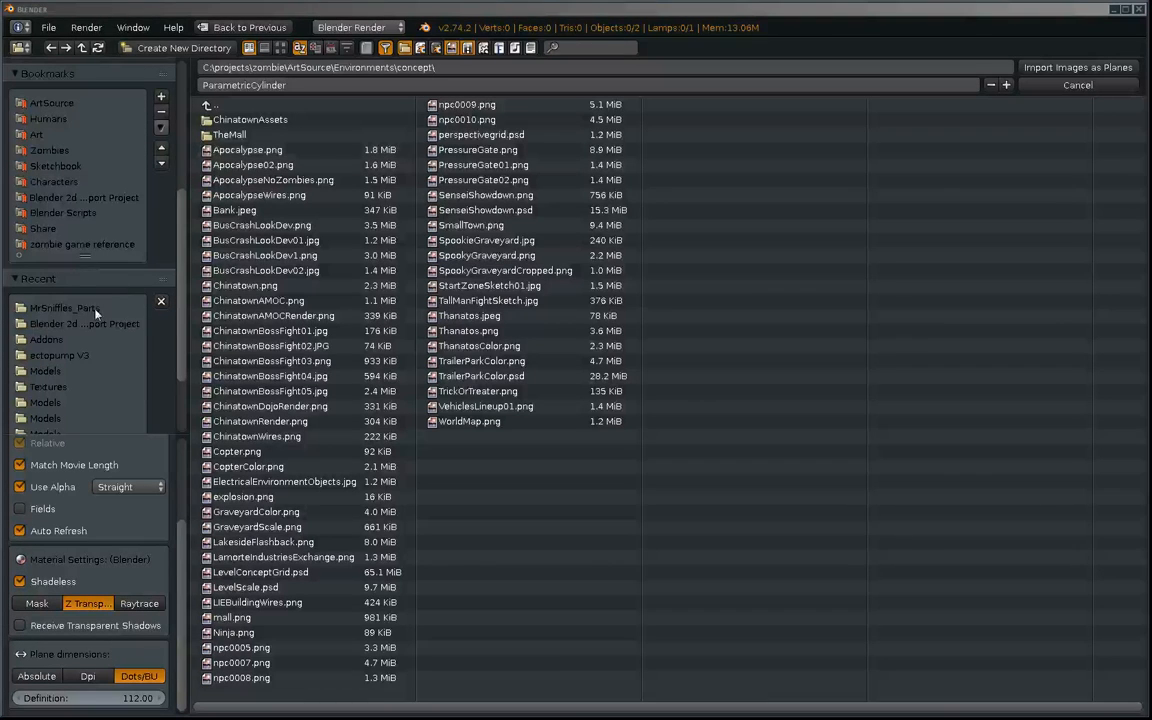
Import every image in the MrSniffles_Parts folder as textured planes
double_click(64, 307)
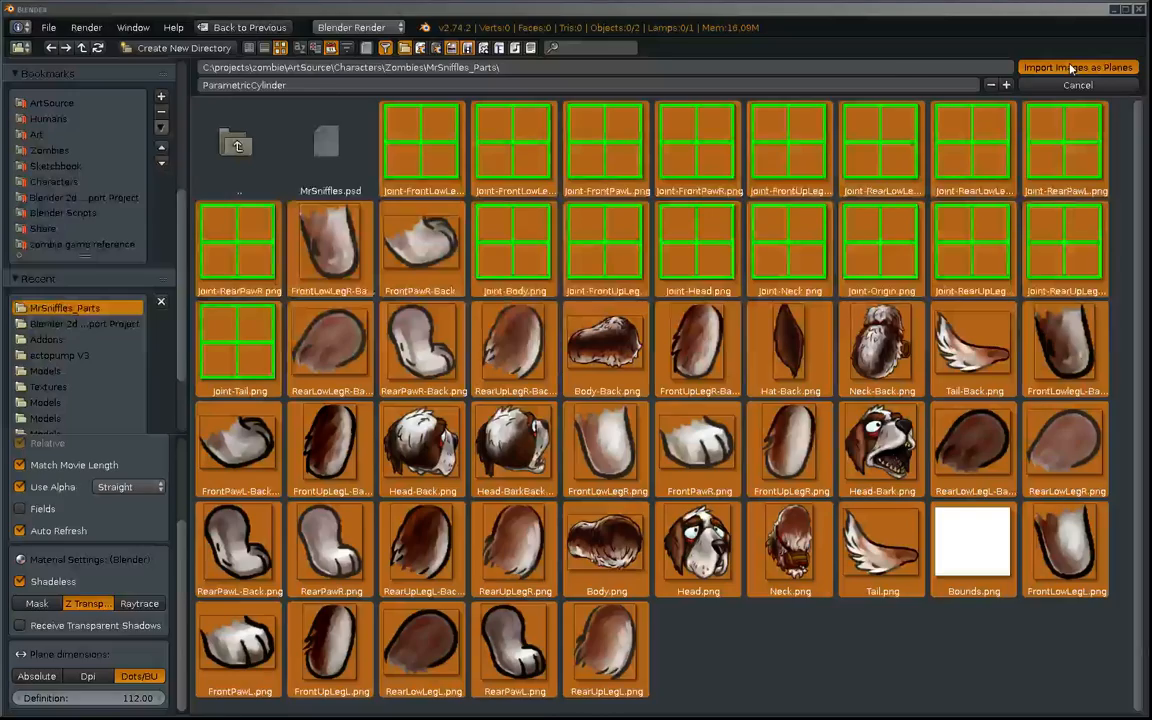
click(1077, 67)
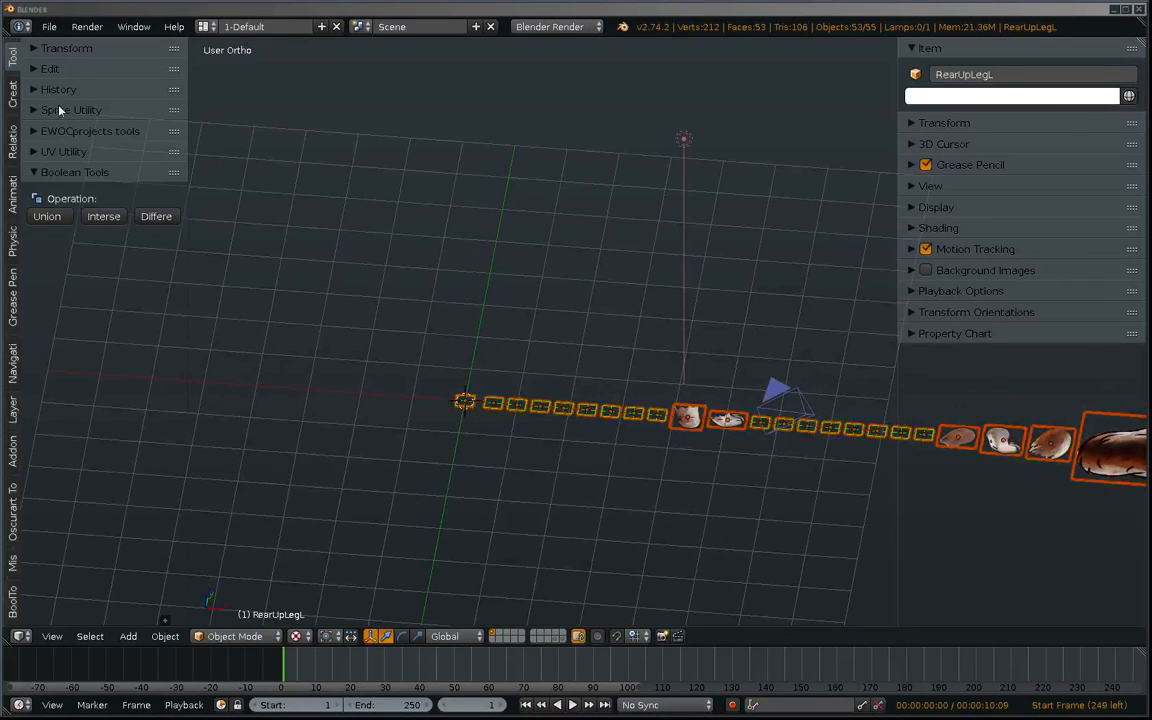
Collapse Boolean Tools and expand the Sprite Utility panel in the tool shelf
click(75, 172)
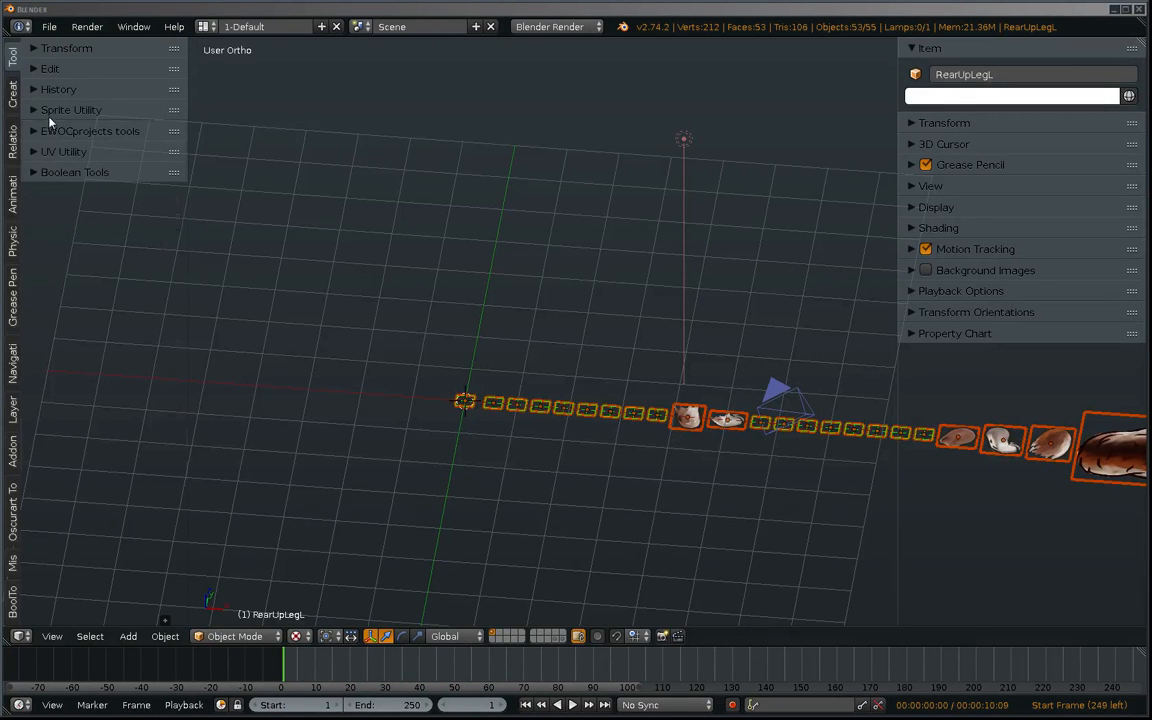
click(71, 109)
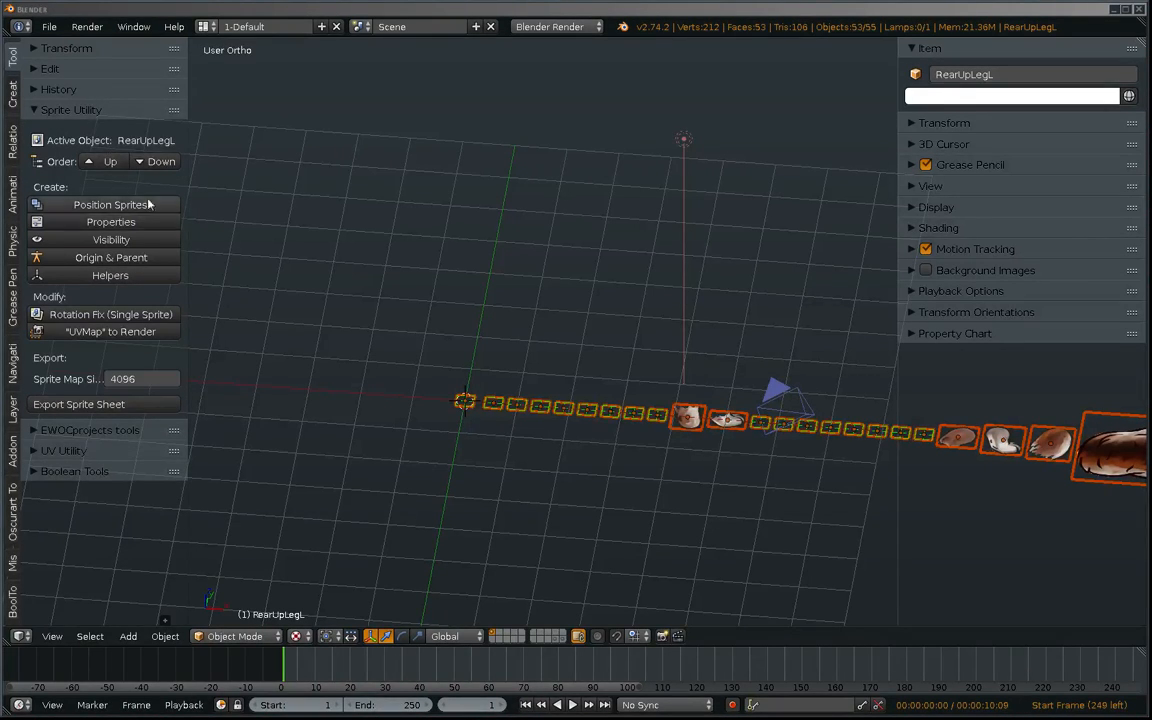
mouse_move(135, 195)
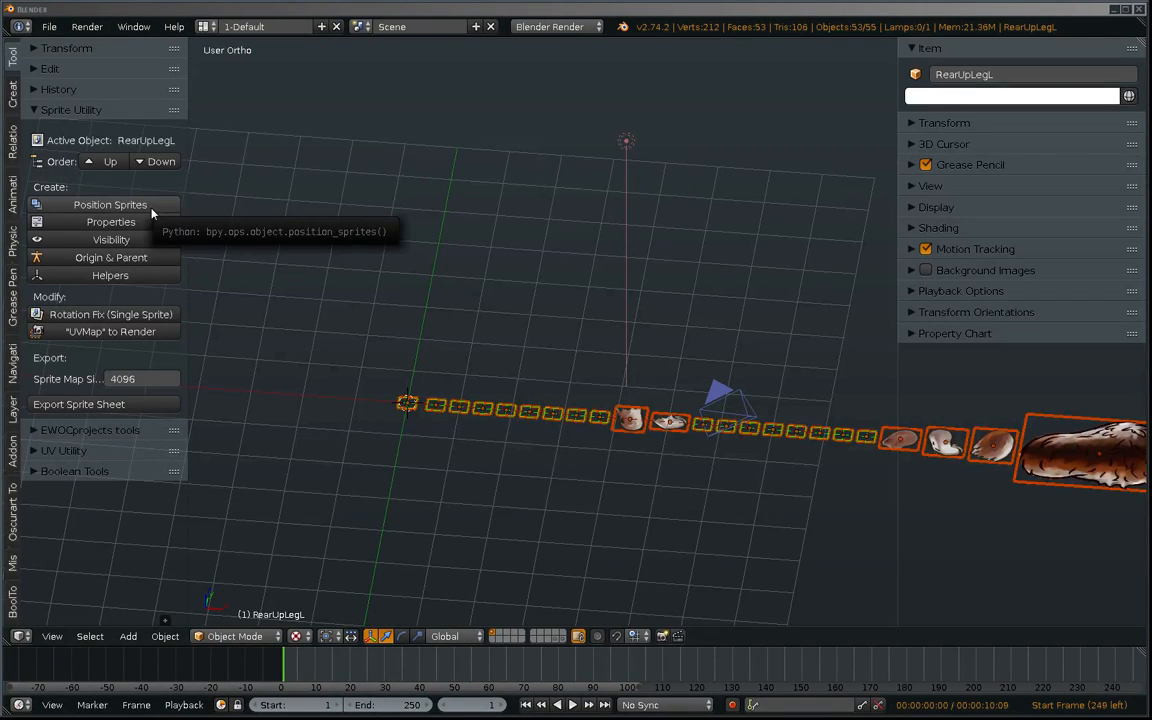
Run Position Sprites to assemble the MrSniffles parts, then check the dog from the front
click(110, 204)
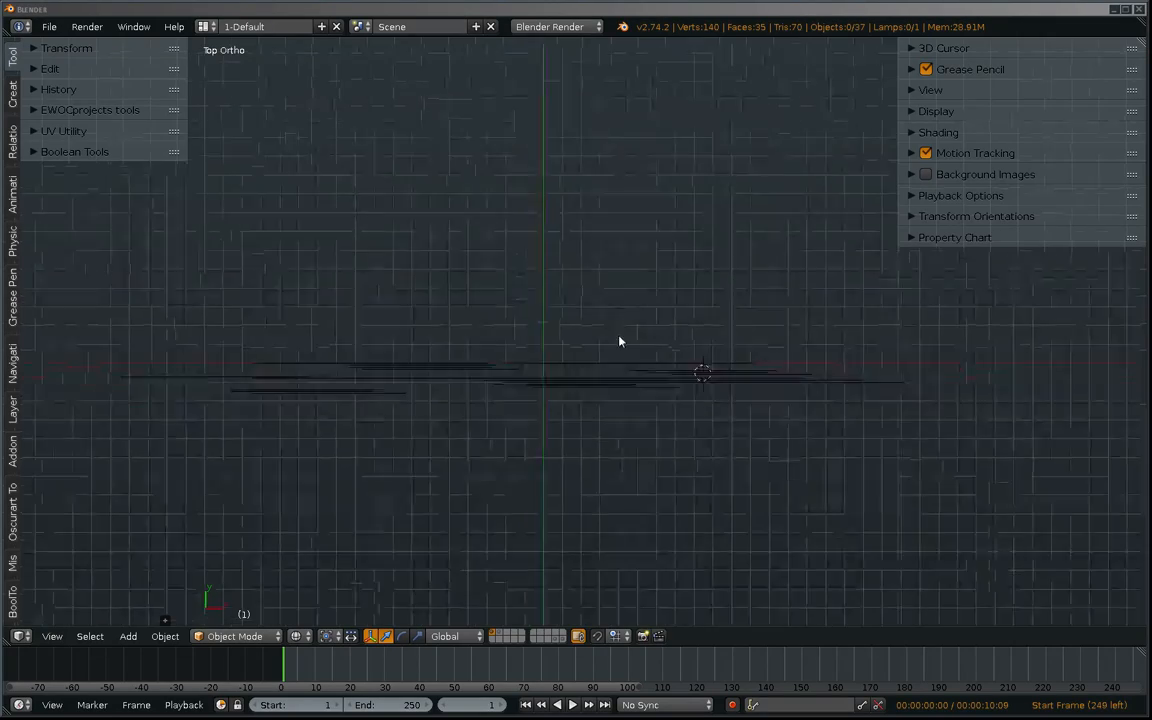
drag(620, 340, 745, 285)
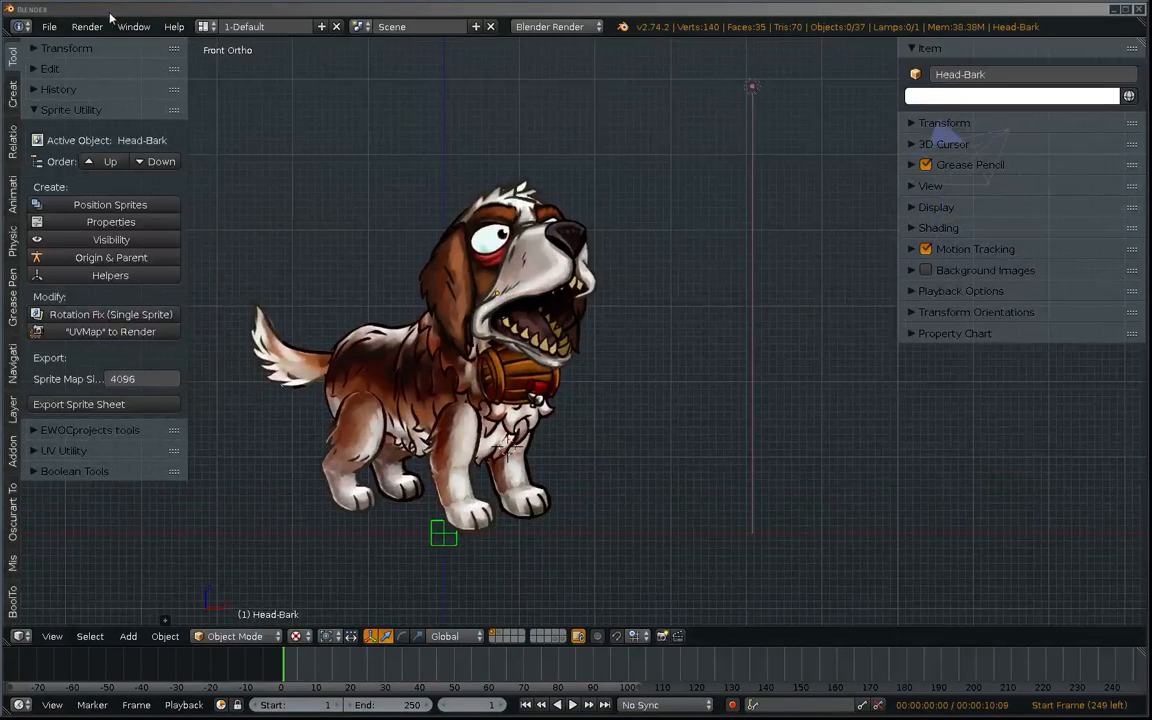
Save the assembled dog scene as Parts.blend
click(48, 26)
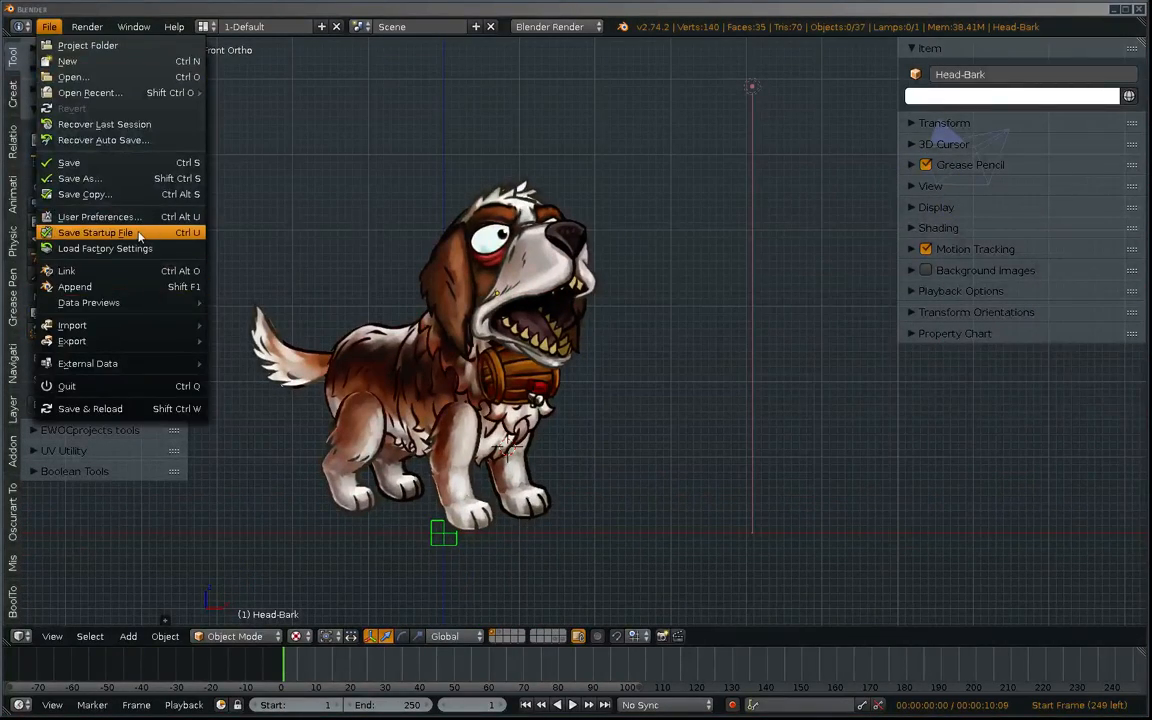
mouse_move(72, 341)
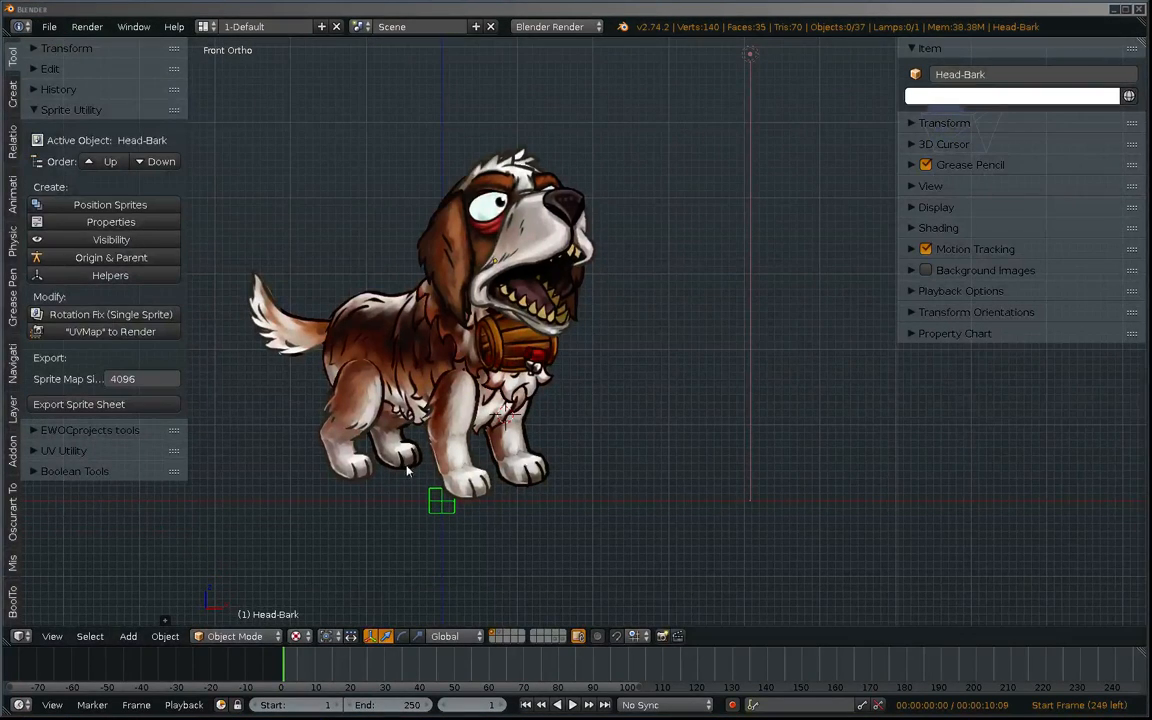
click(48, 27)
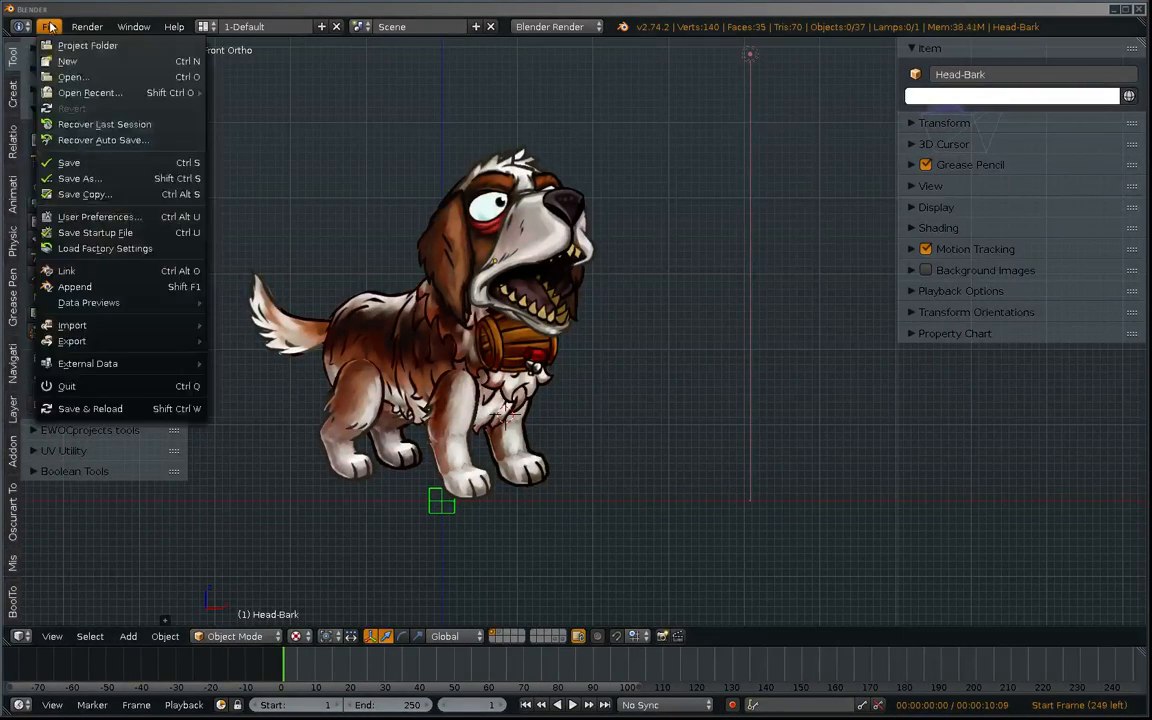
mouse_move(104, 124)
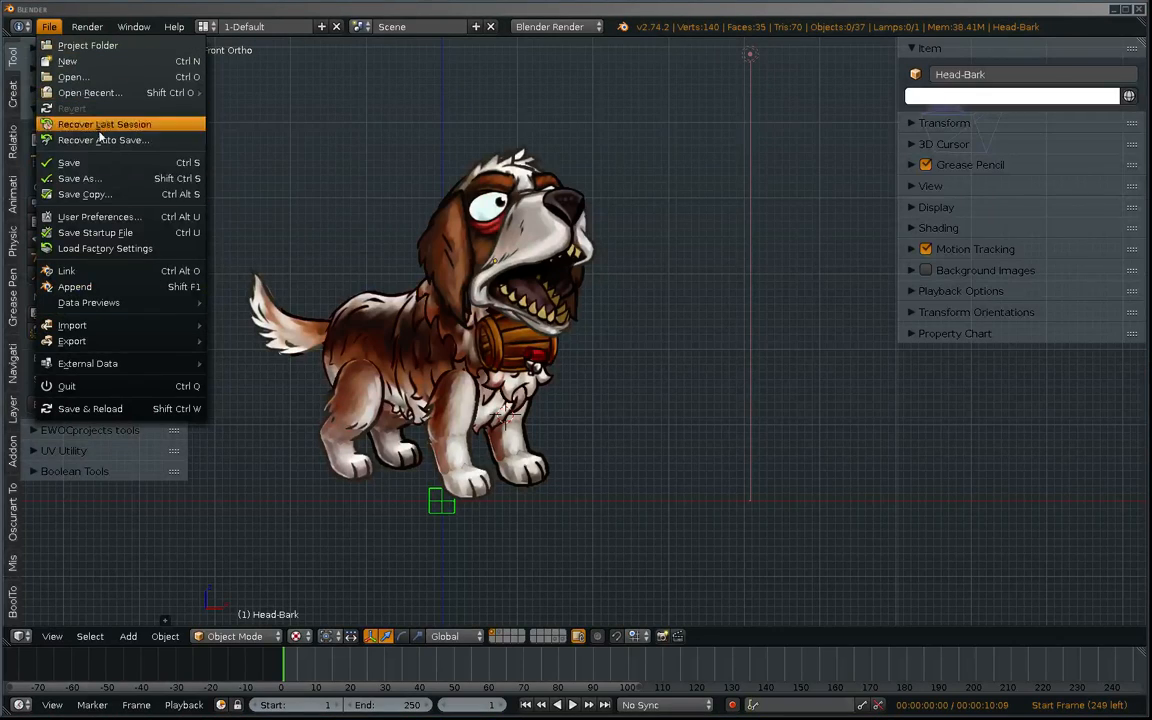
click(79, 178)
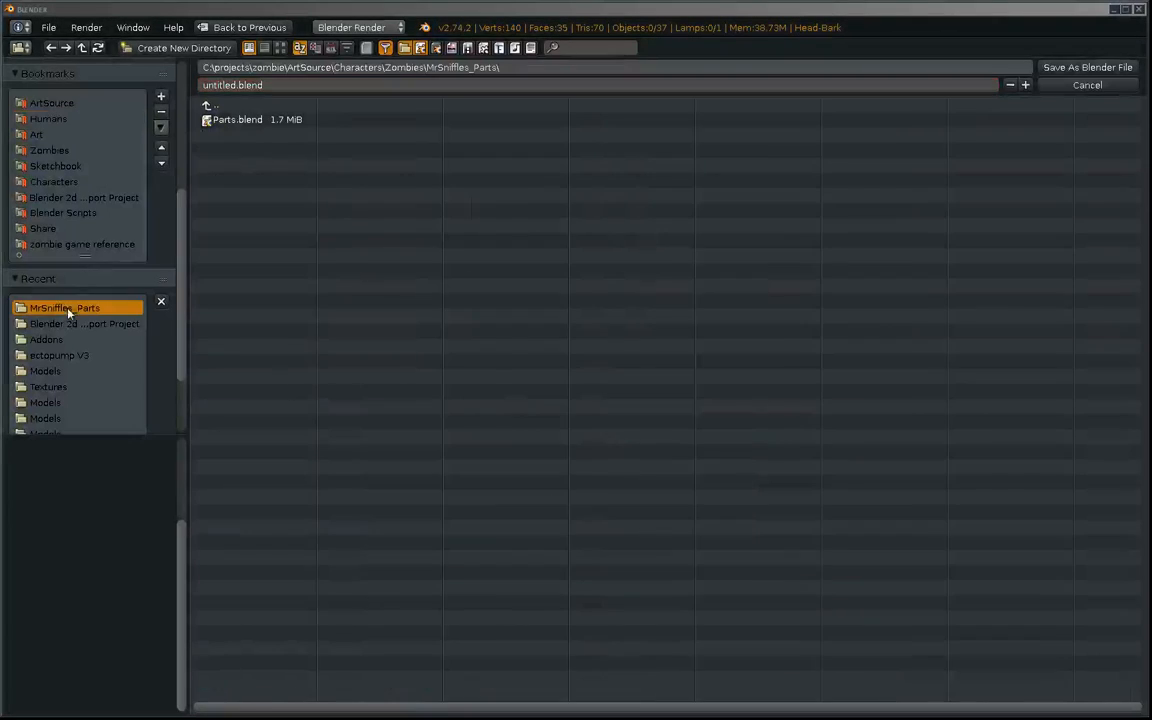
double_click(237, 119)
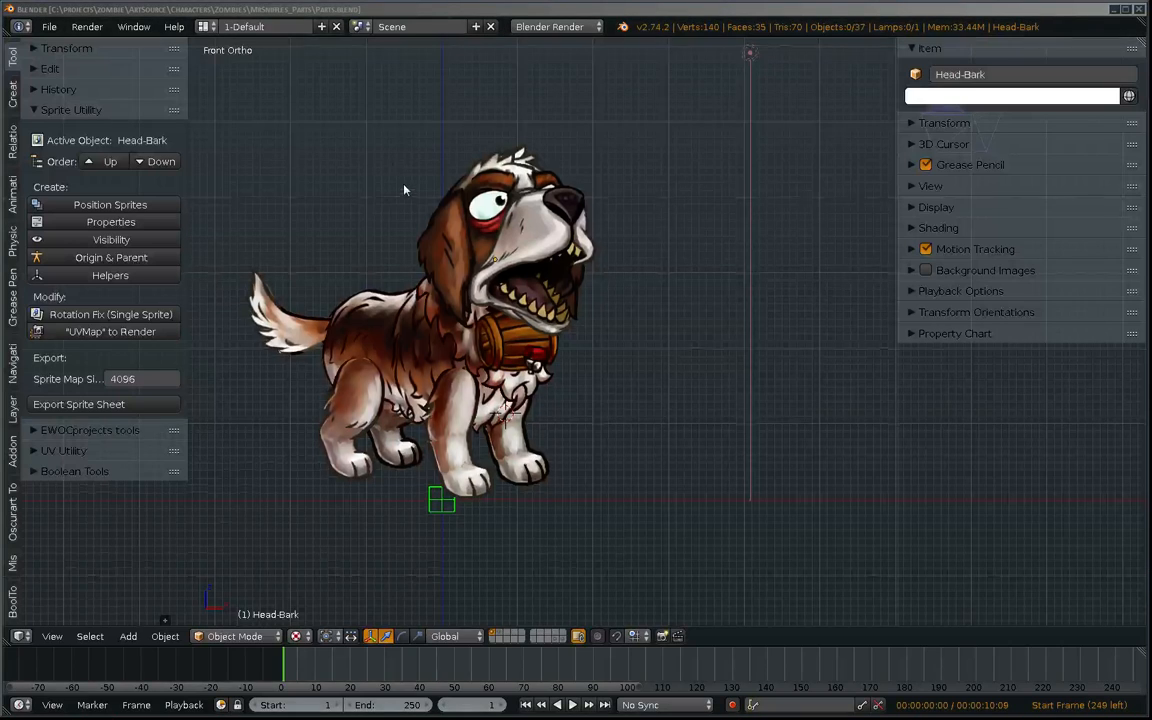
Open DogsMasterFile4.blend from the recent files list
click(48, 26)
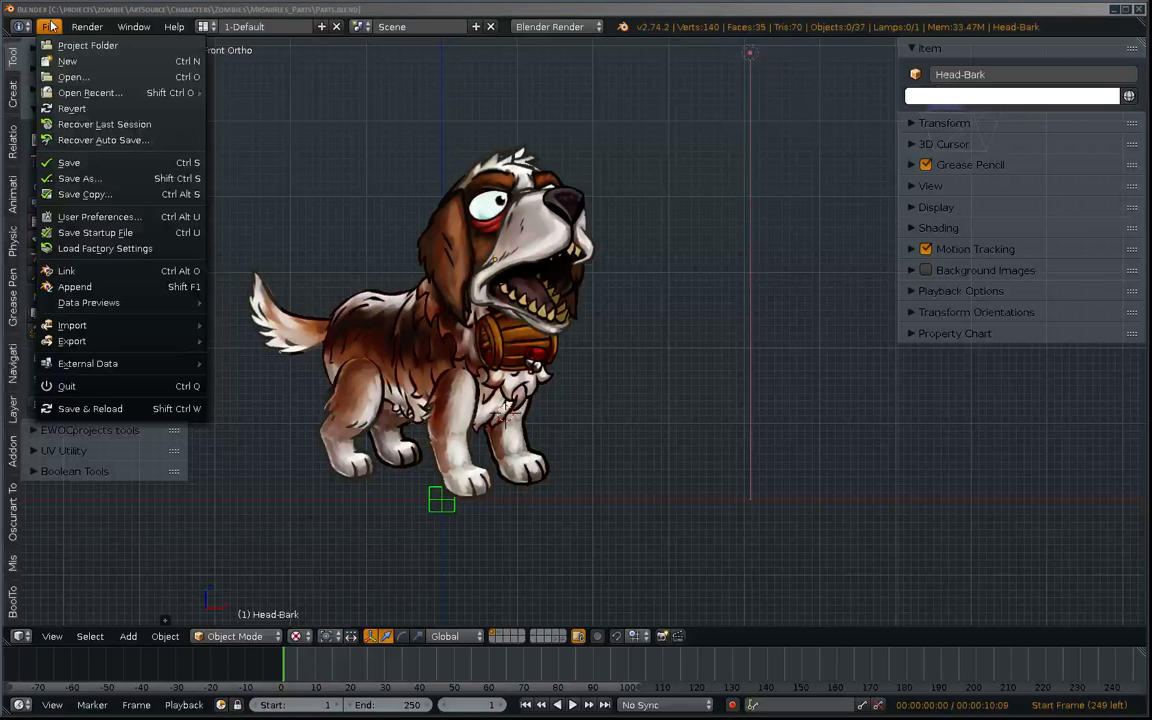
click(90, 92)
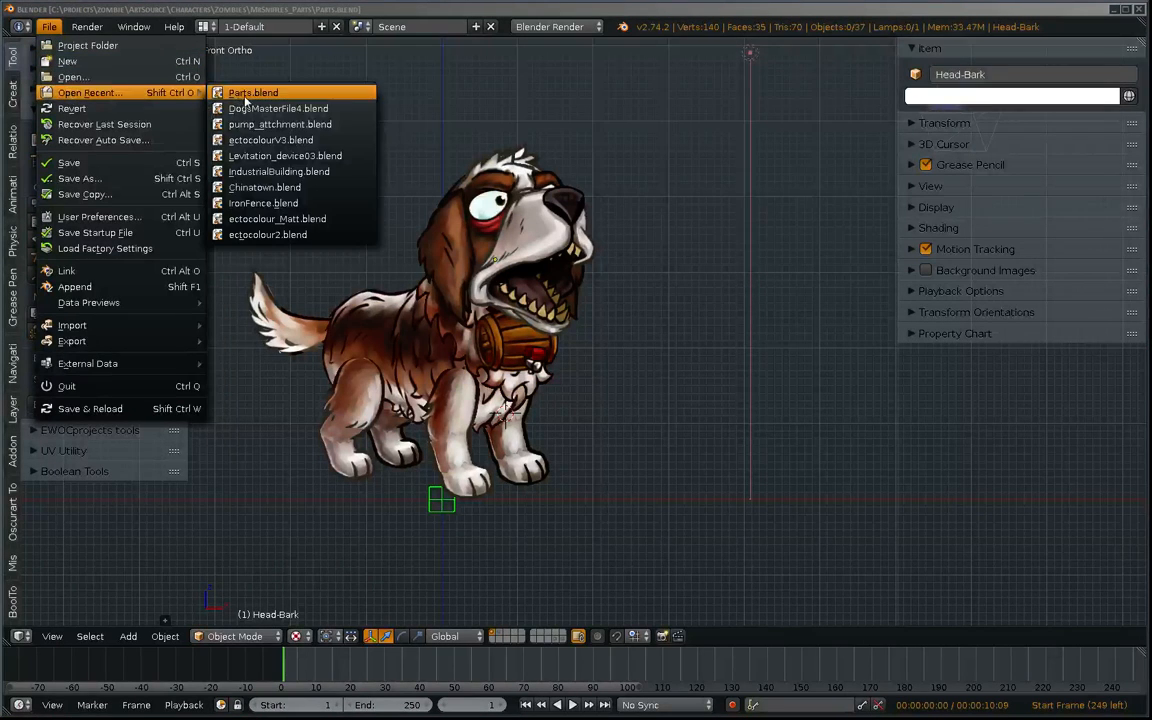
mouse_move(278, 108)
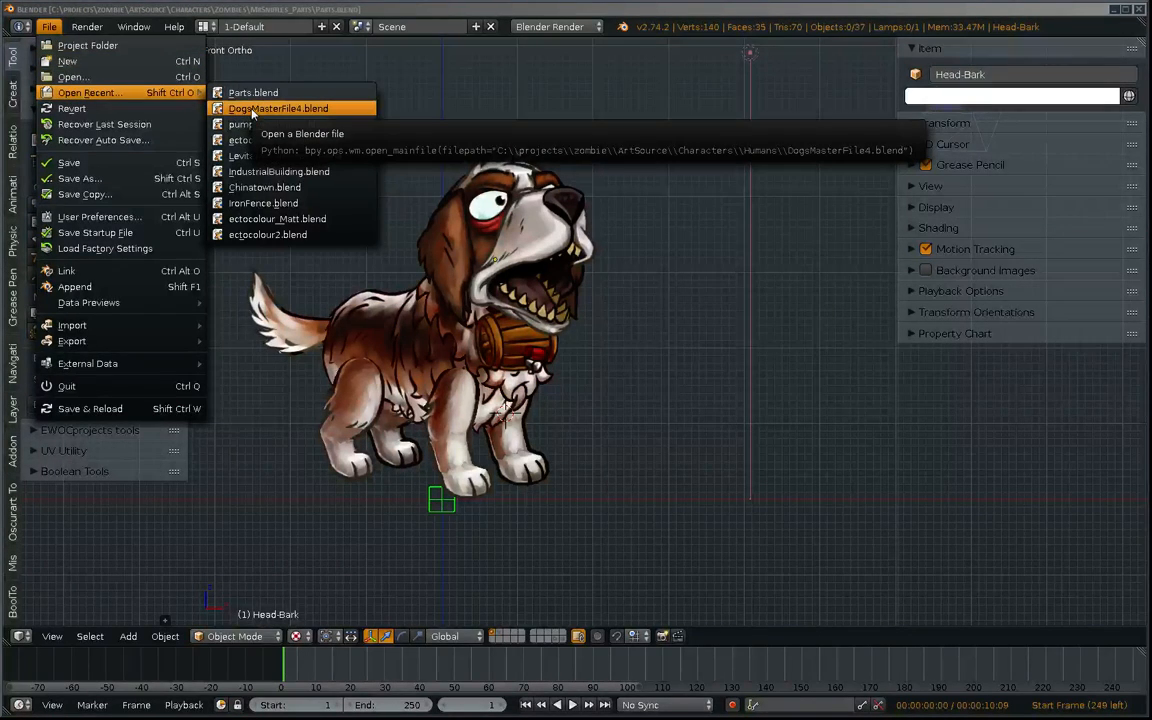
click(277, 108)
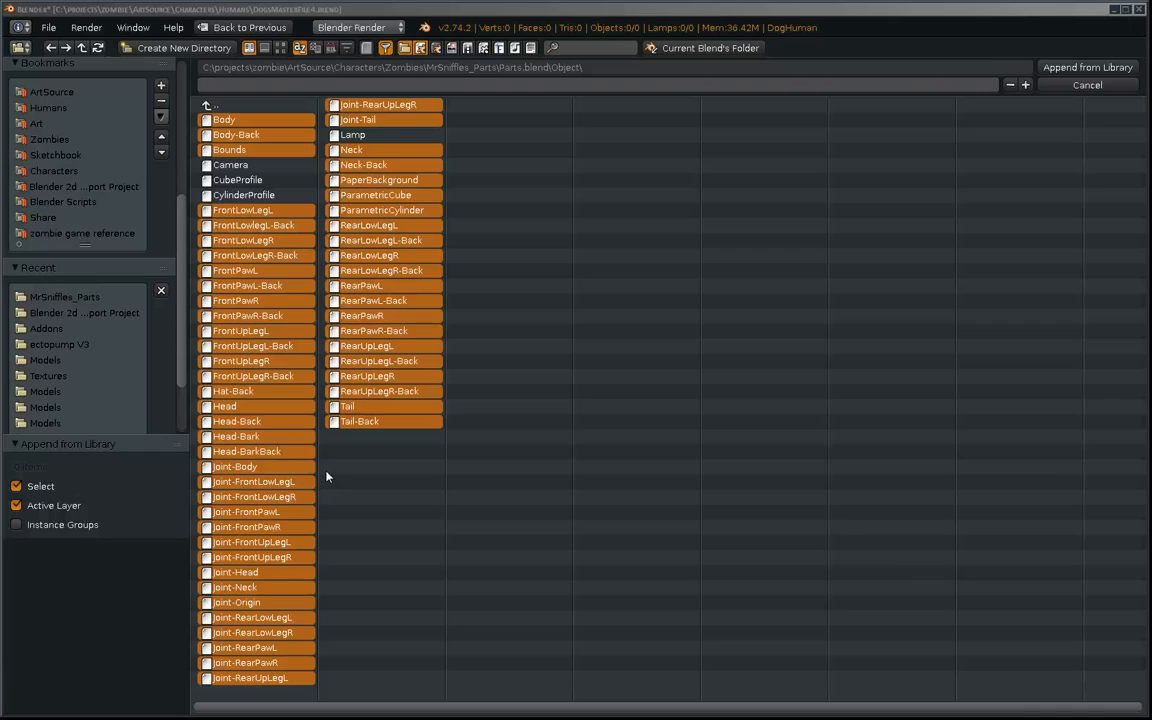
mouse_move(387, 210)
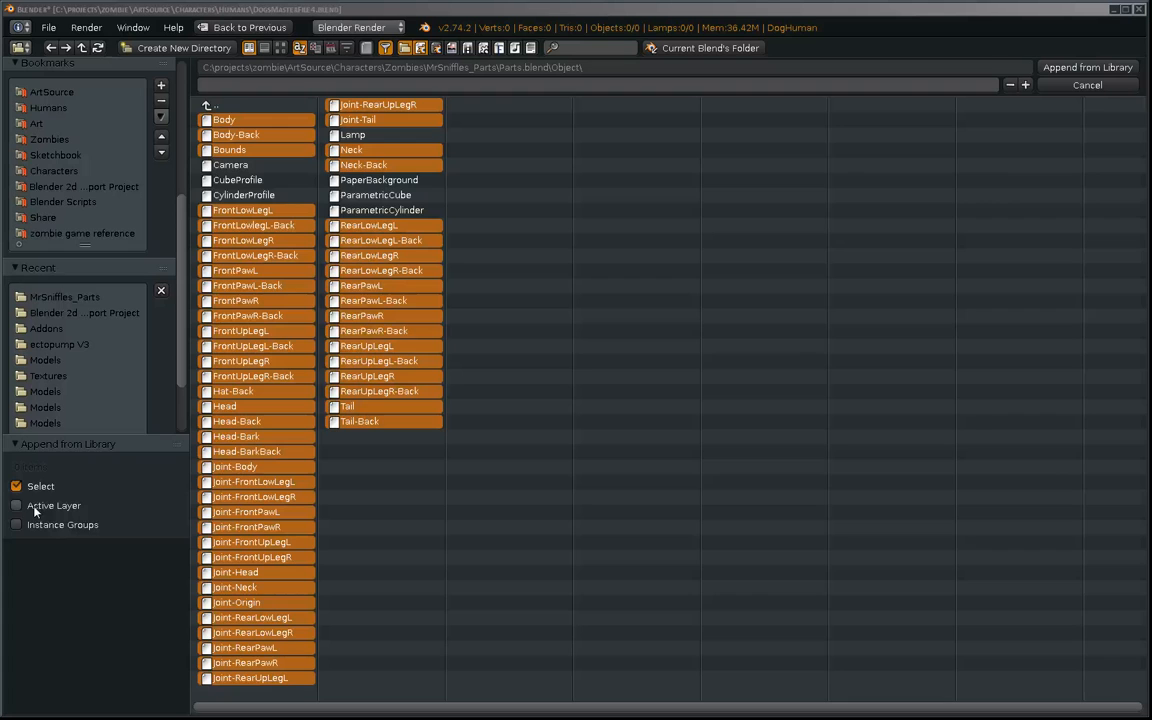
mouse_move(793, 260)
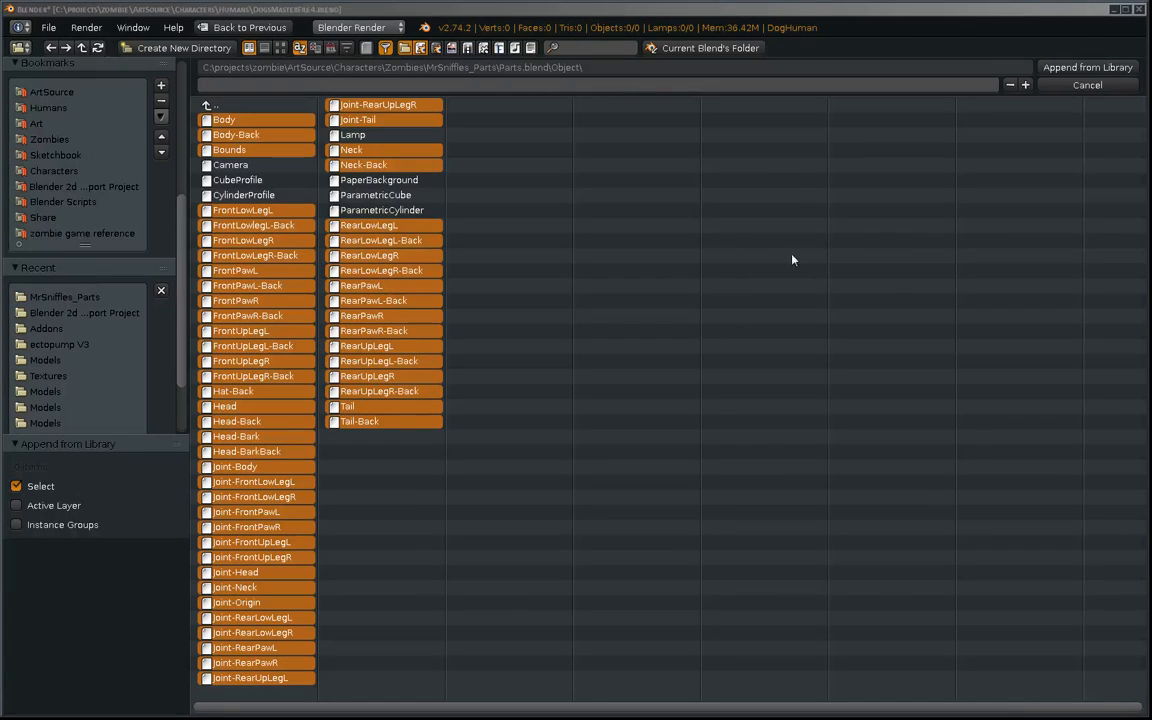
mouse_move(1088, 67)
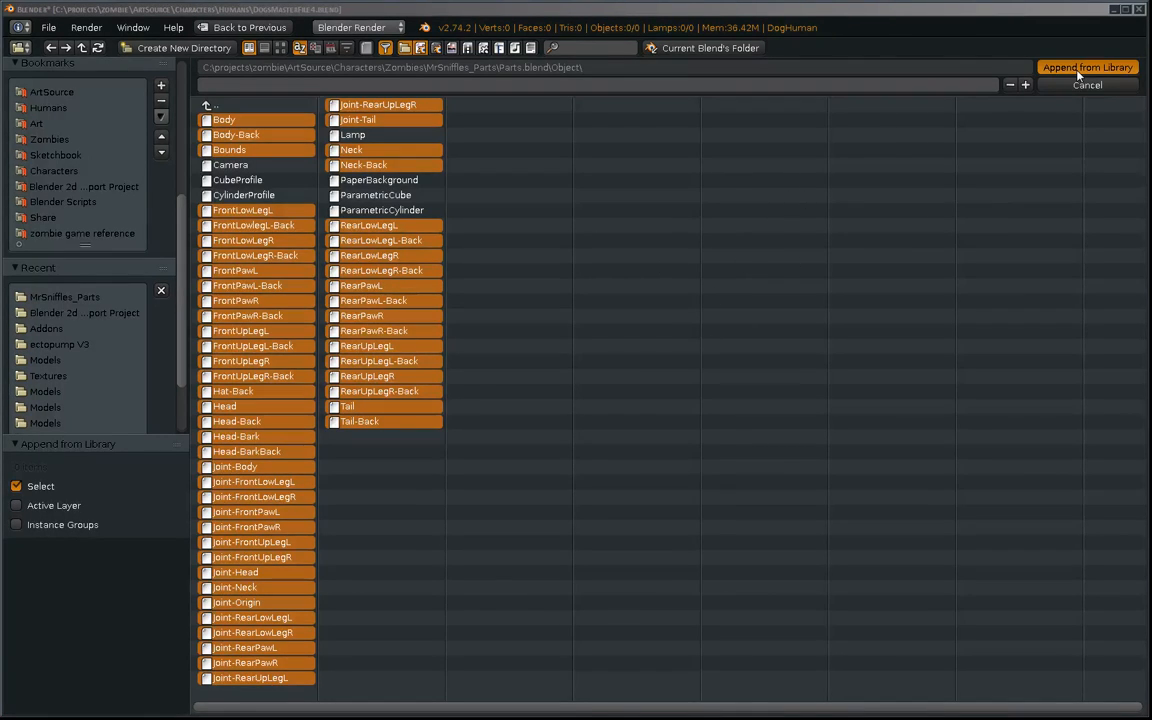
Append the chosen Parts.blend objects with Active Layer turned off
click(1087, 67)
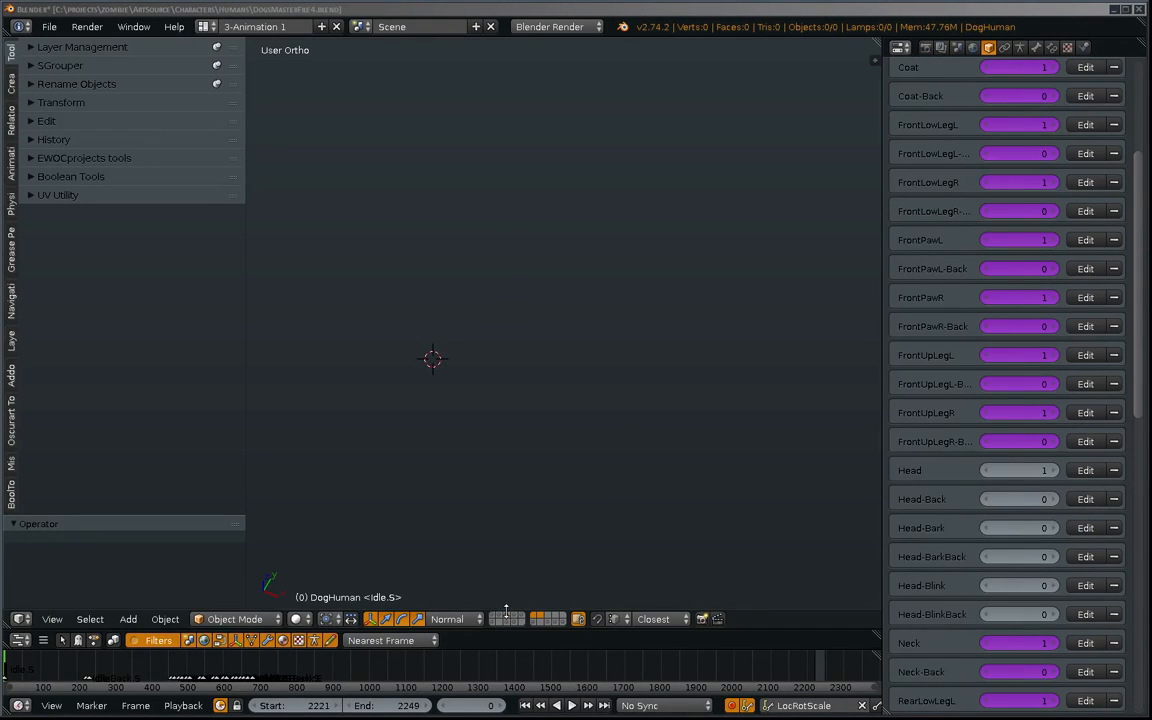
Show the appended parts' layer and move the parts to a new layer
click(65, 102)
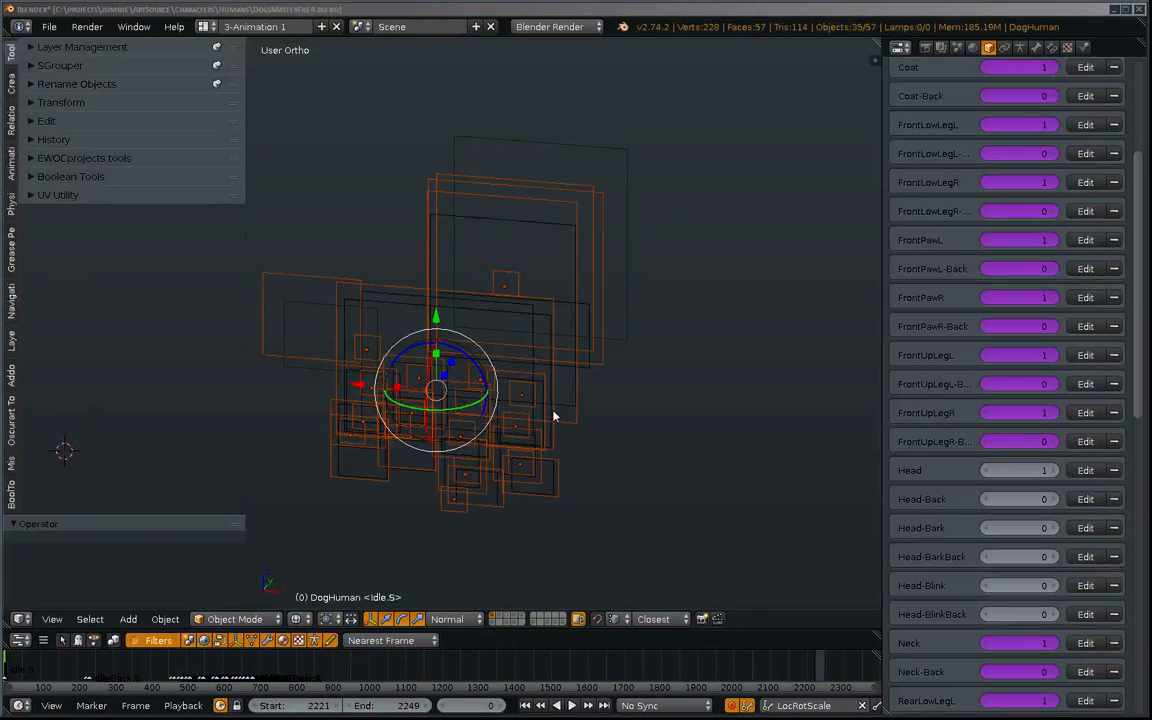
key(m)
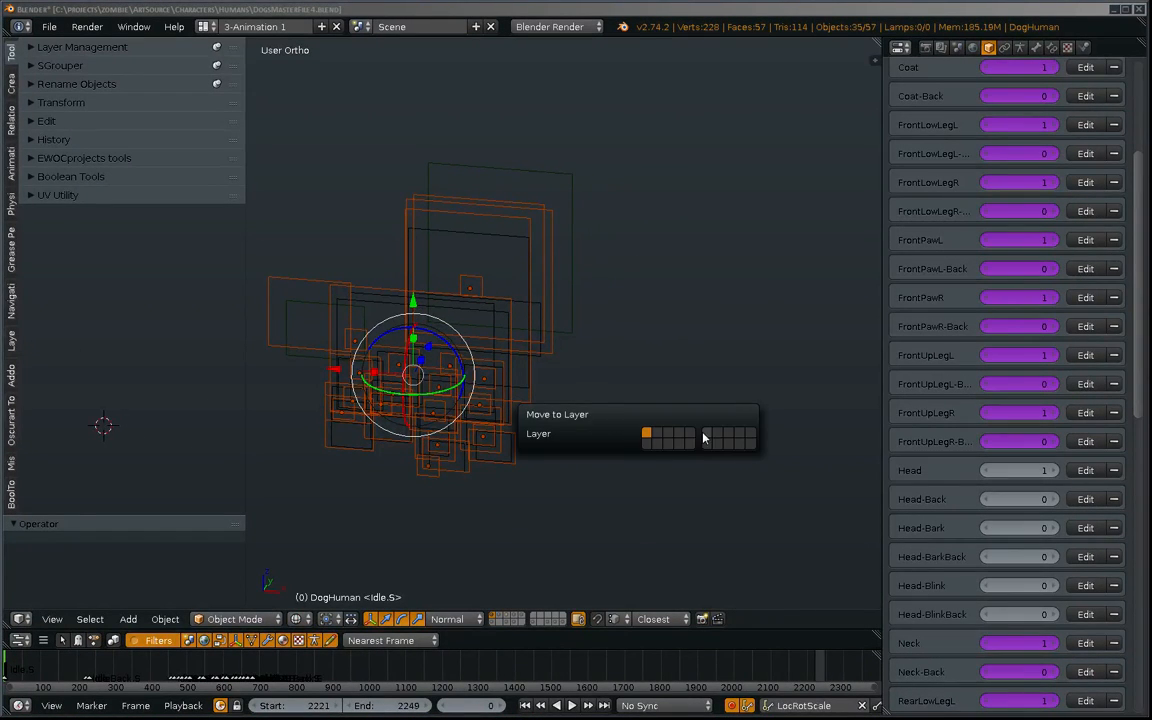
click(703, 437)
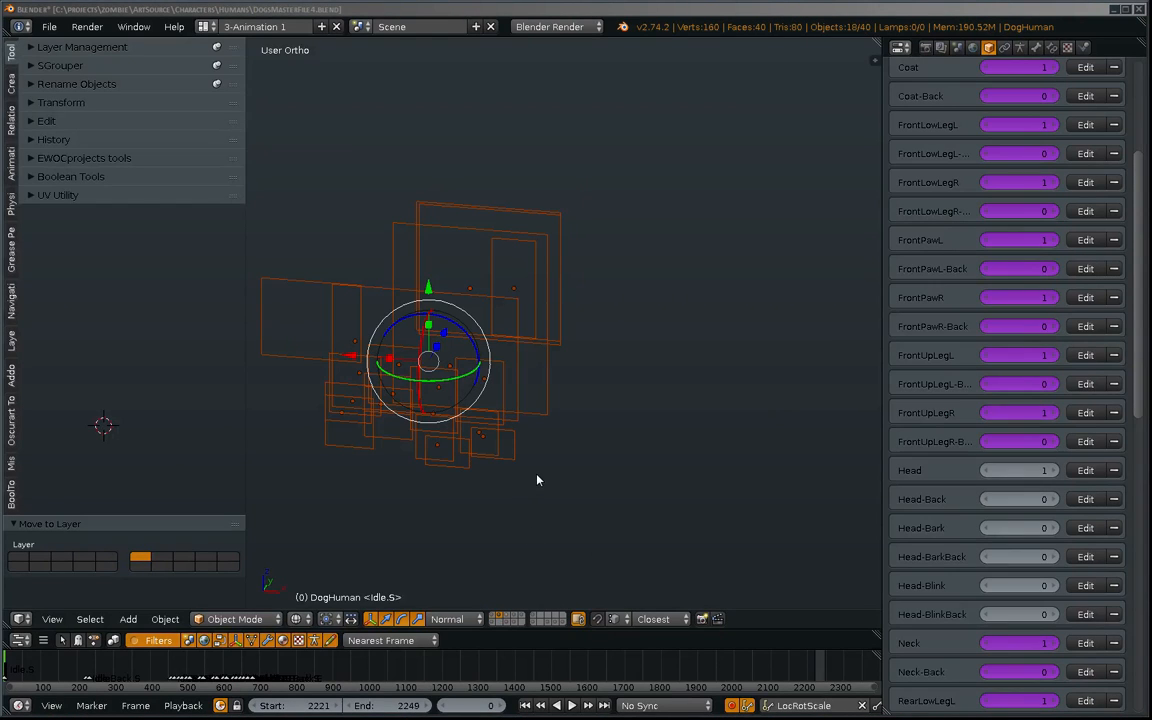
click(162, 557)
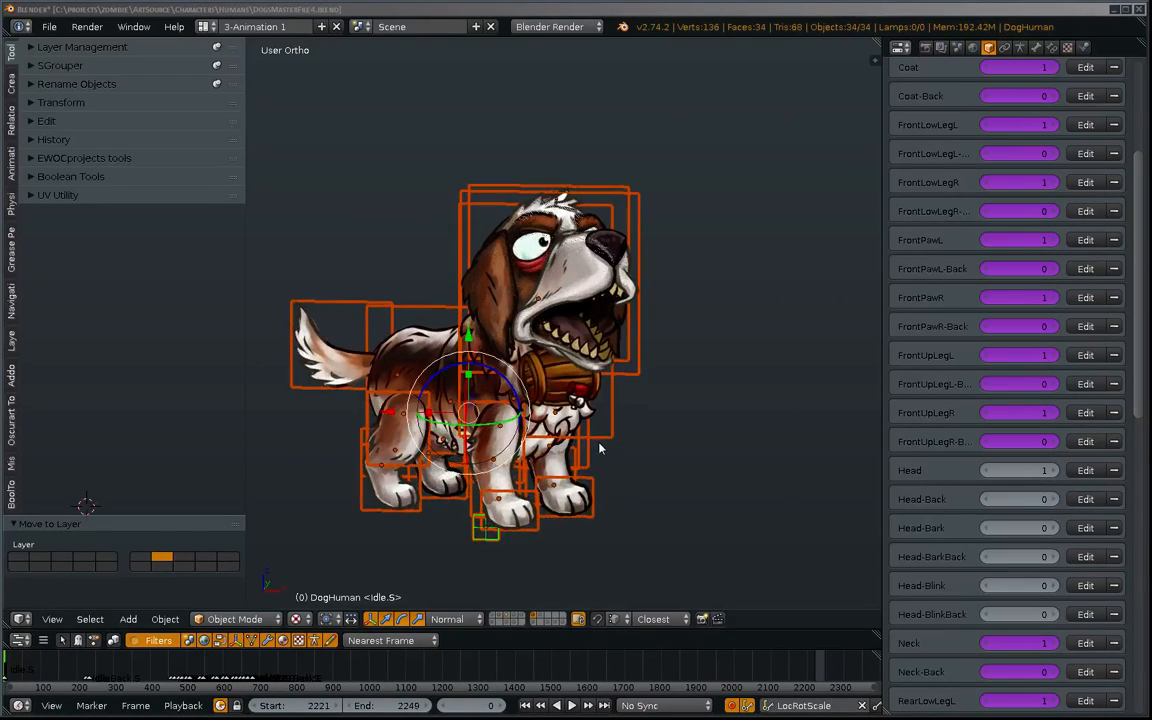
key(a)
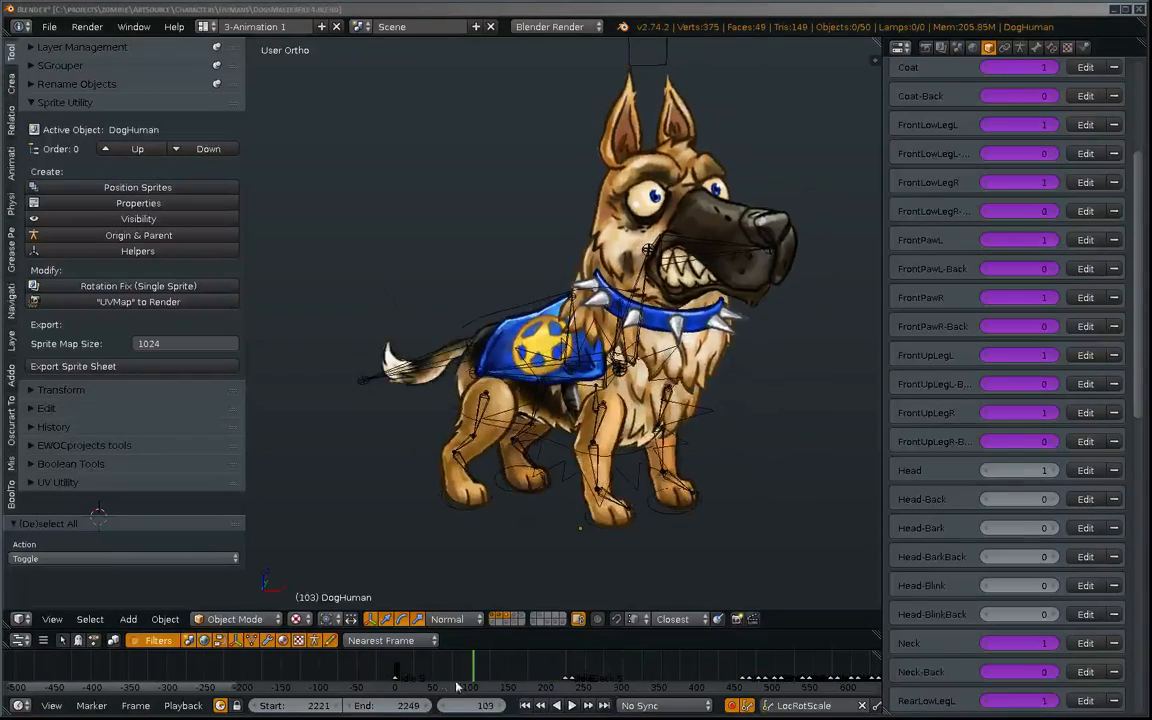
Return the timeline to frame 0 and show DogHuman's NLA strips below the 3D view
click(397, 670)
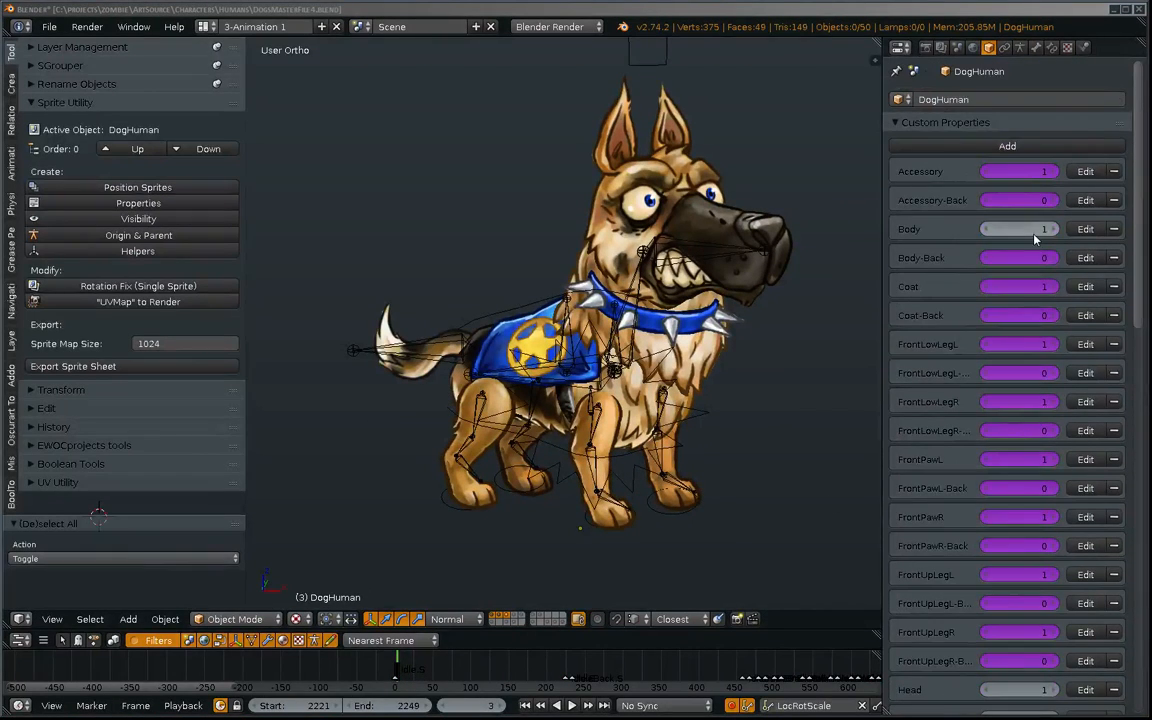
scroll(down, 3)
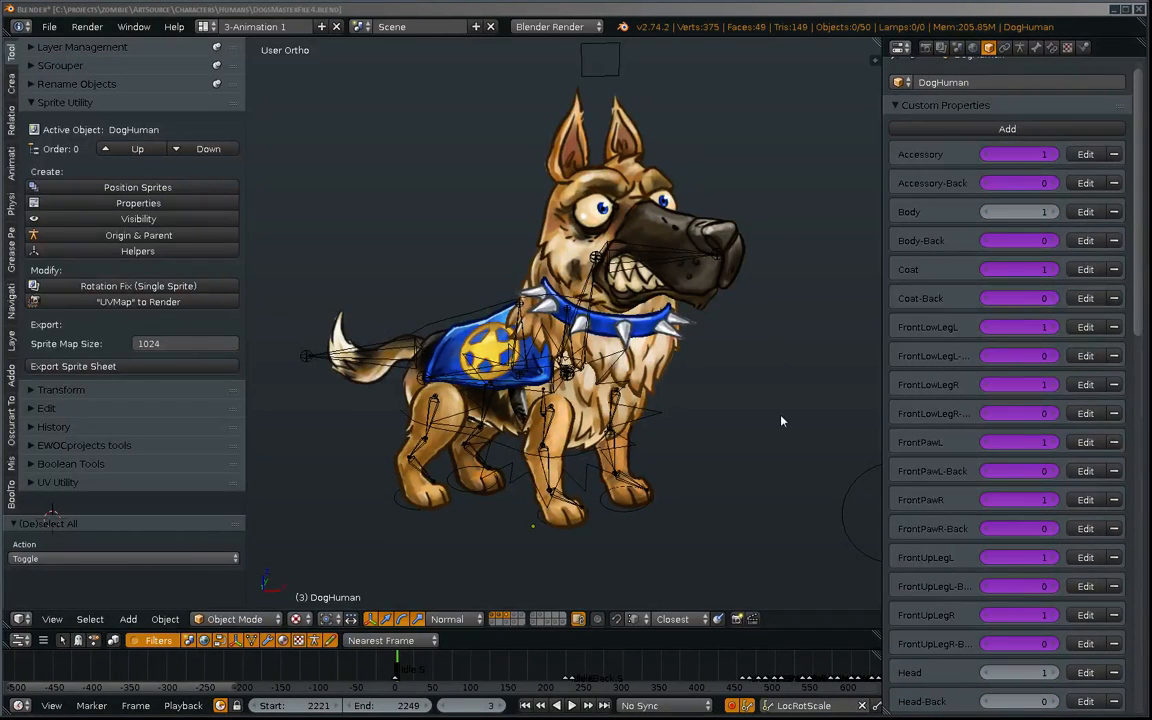
click(394, 665)
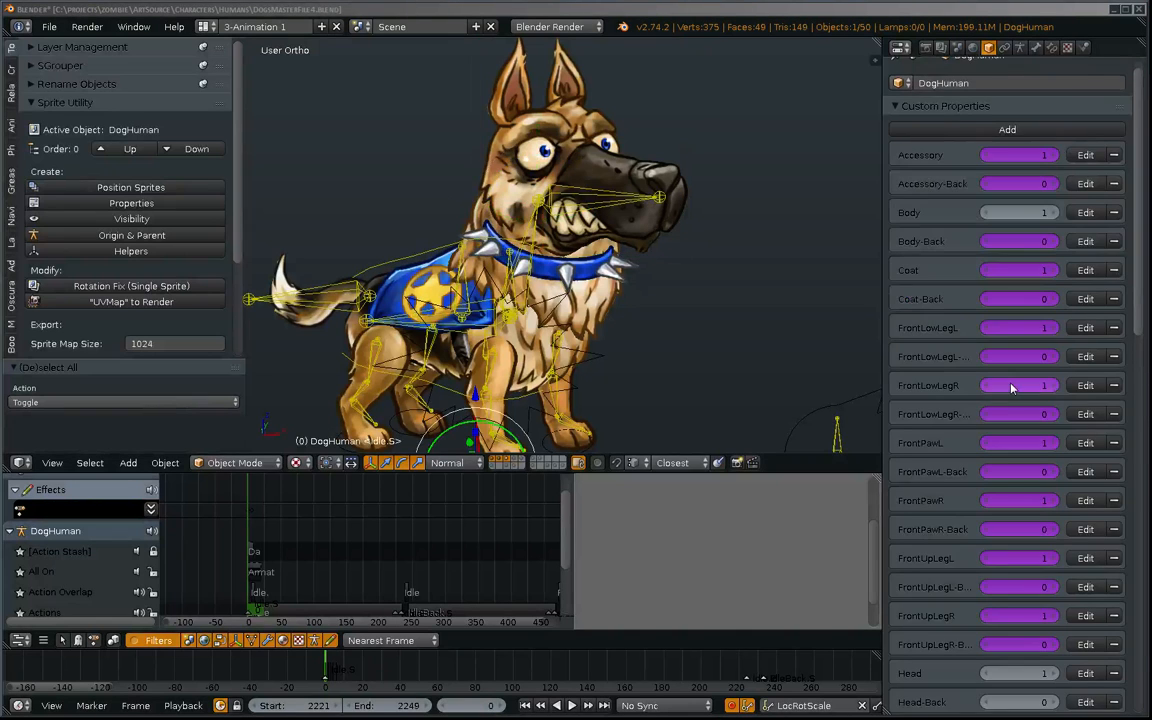
Toggle the normal head sprite property, then step back one frame near the Attack strips
scroll(down, 3)
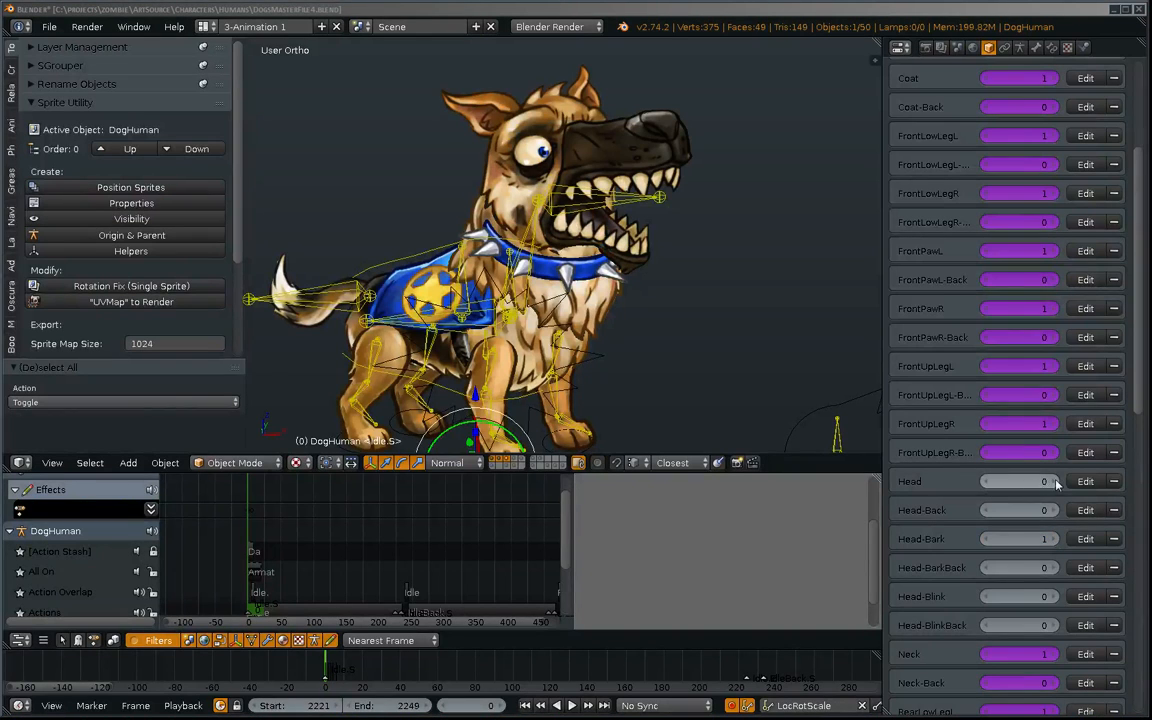
click(1020, 481)
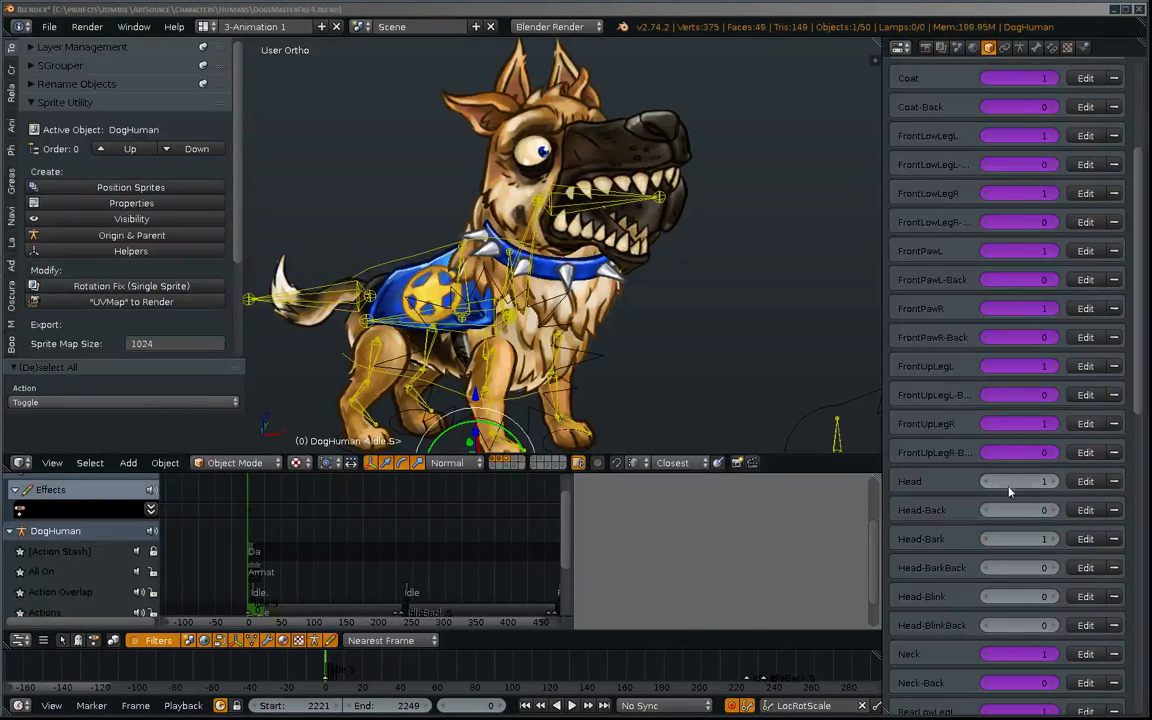
click(1020, 481)
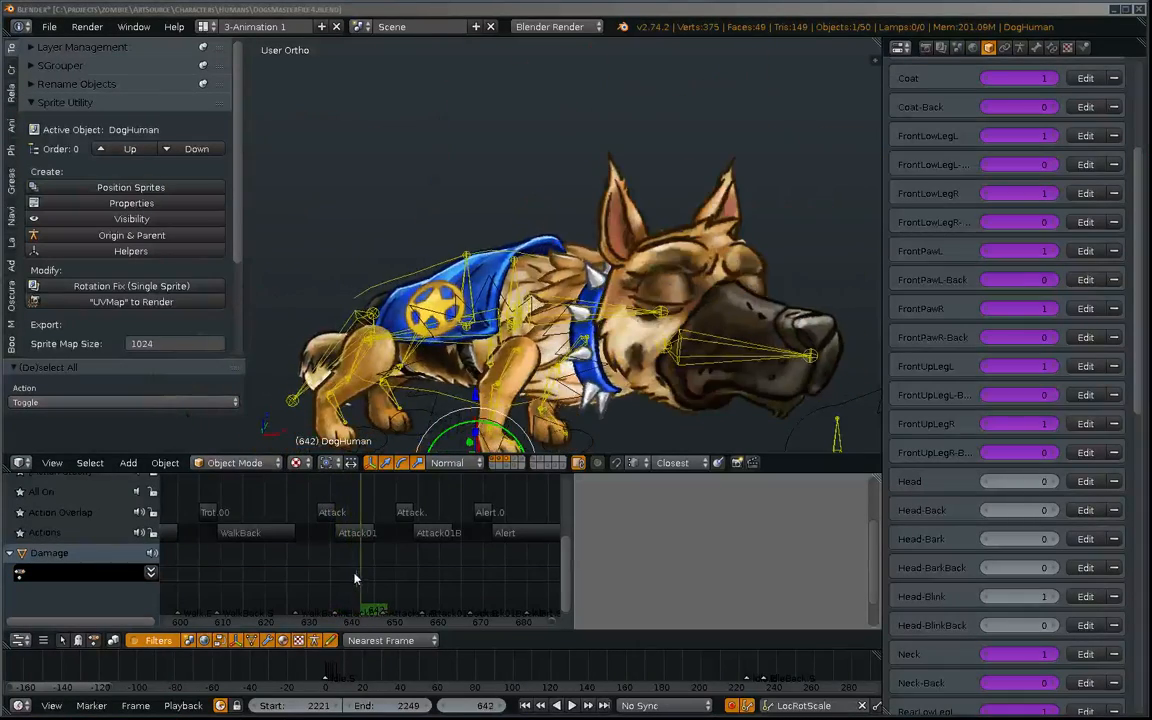
key(Left)
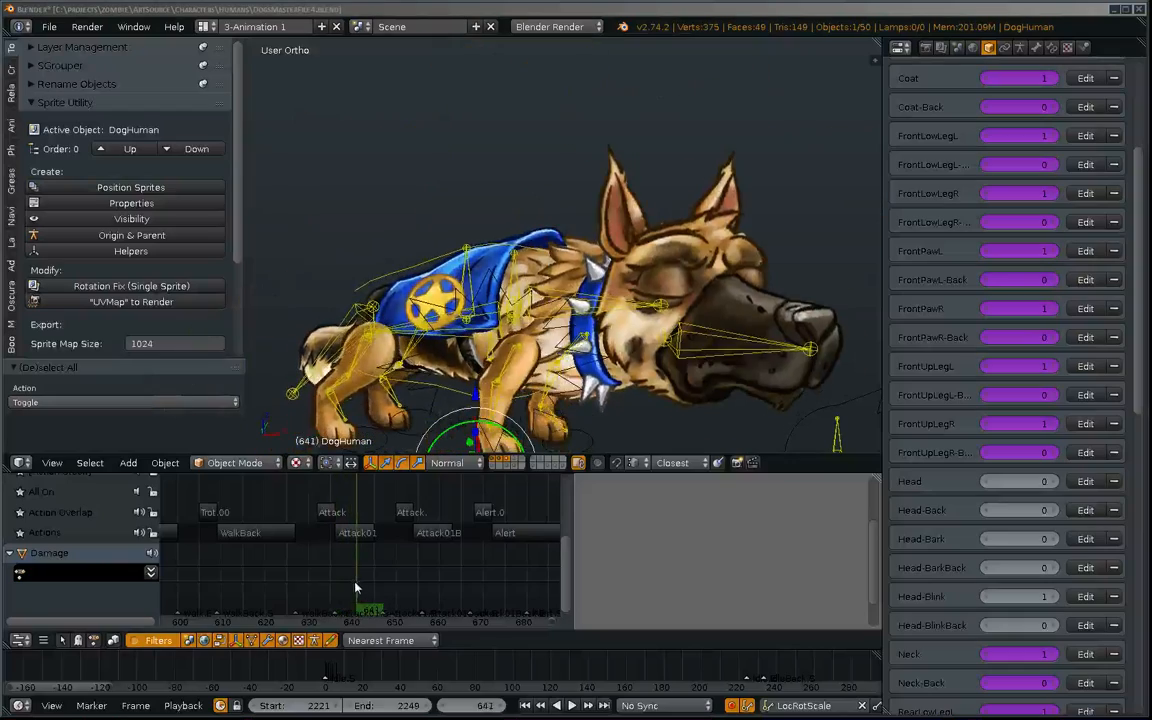